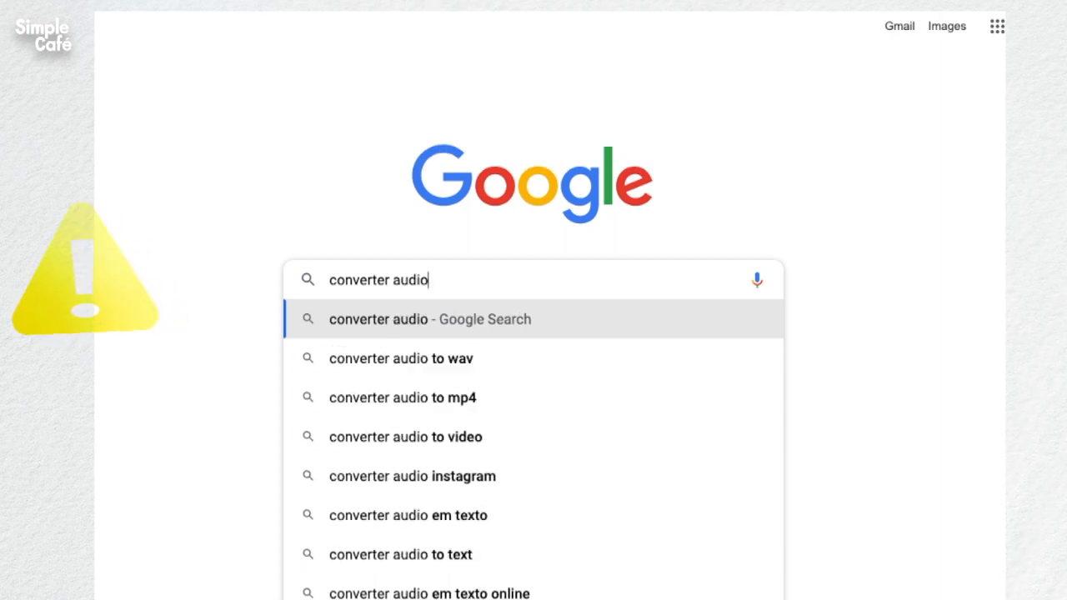
Search Google for 'converter audio' to bring up audio converter shopping results.
key(Enter)
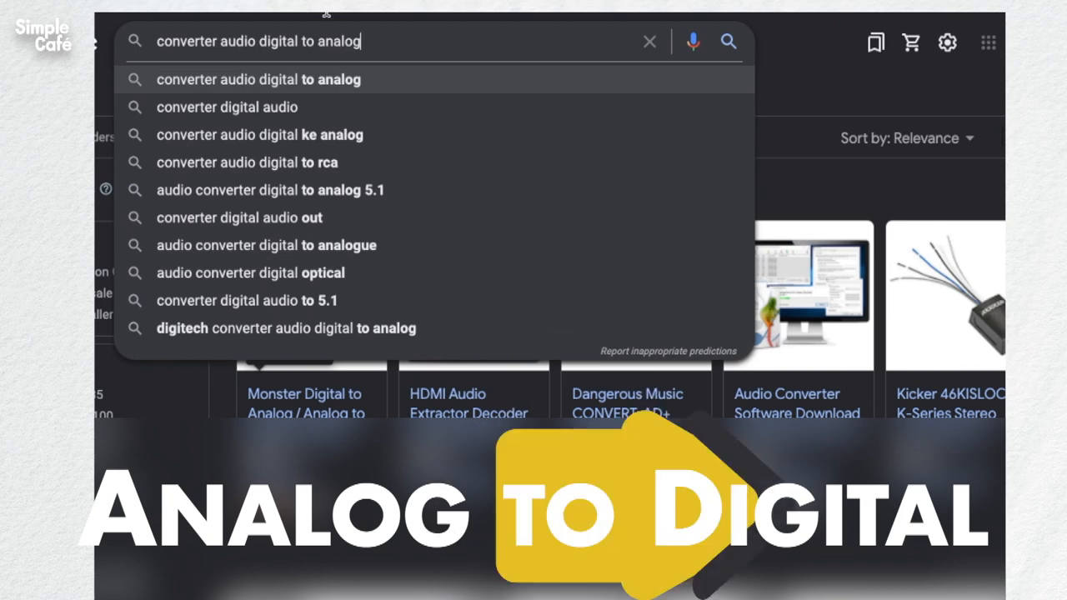
Change the query to 'converter audio analog to digital' and scroll through the results.
key(Backspace)
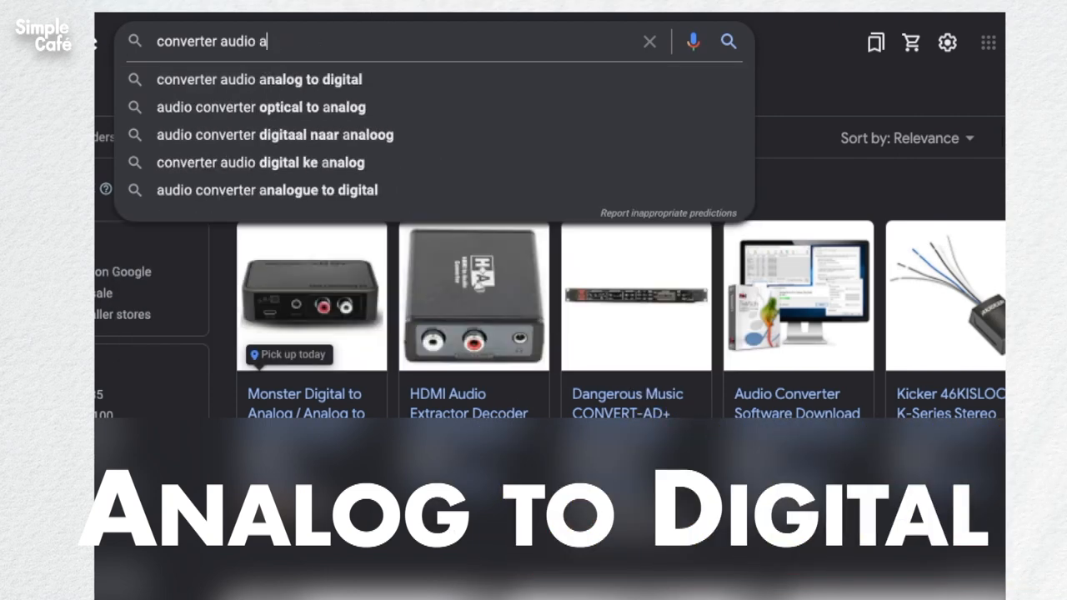
click(258, 79)
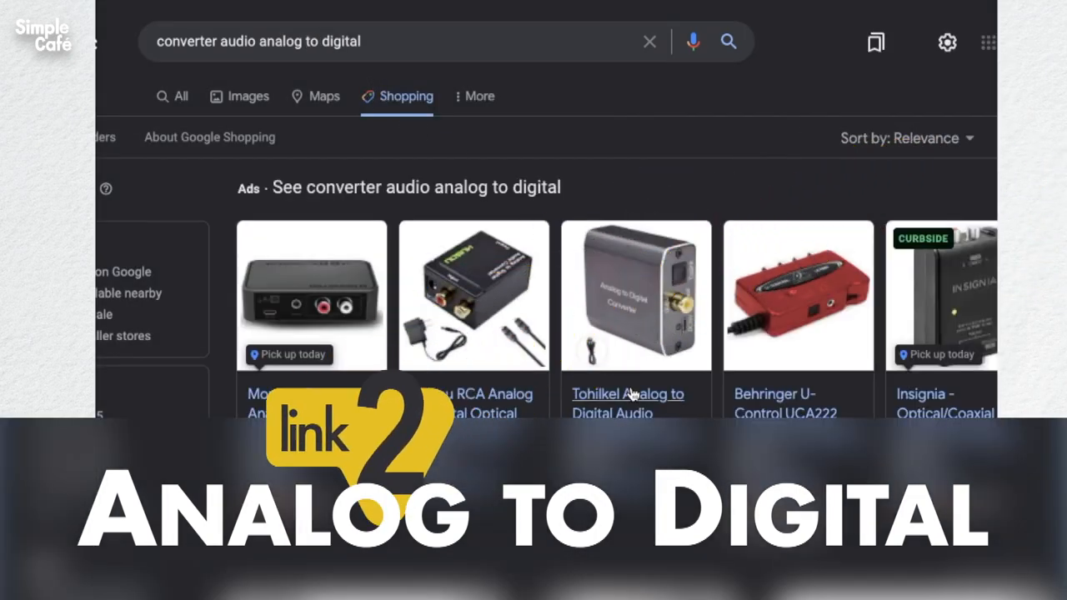
scroll(down, 3)
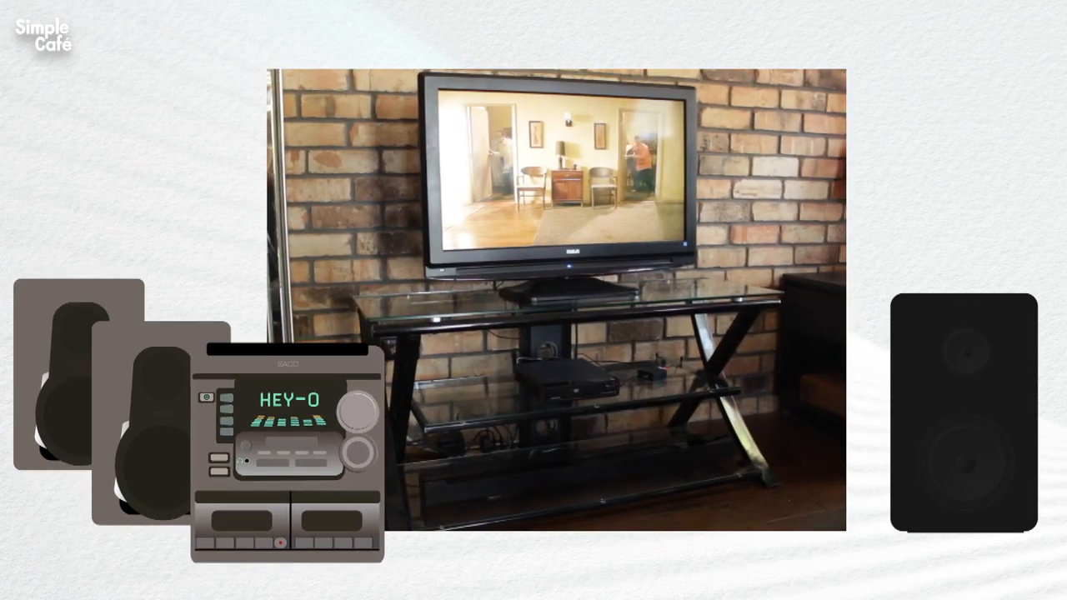
scroll(down, 3)
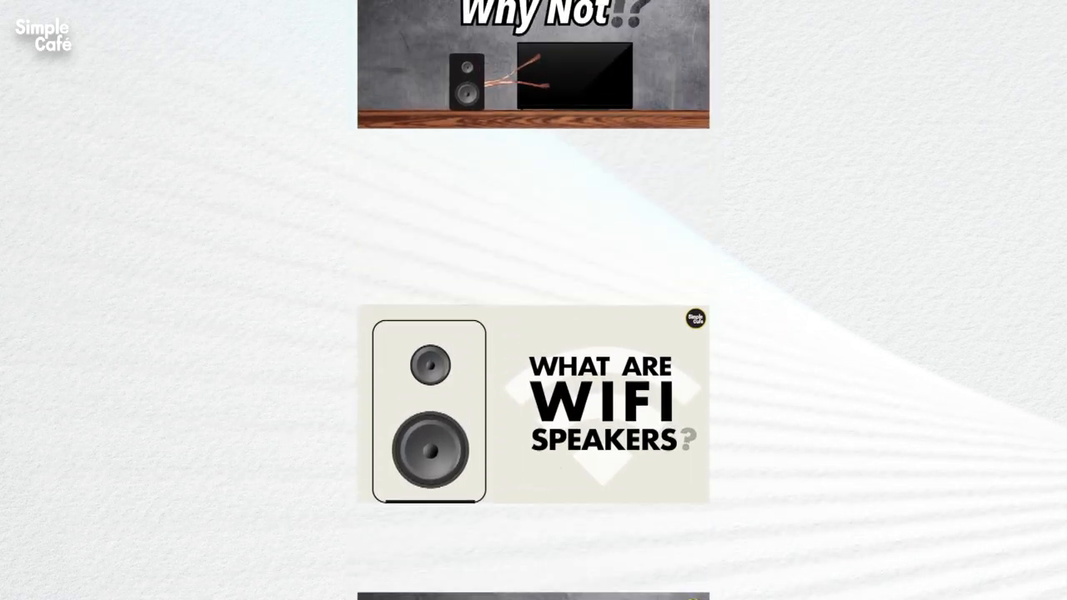